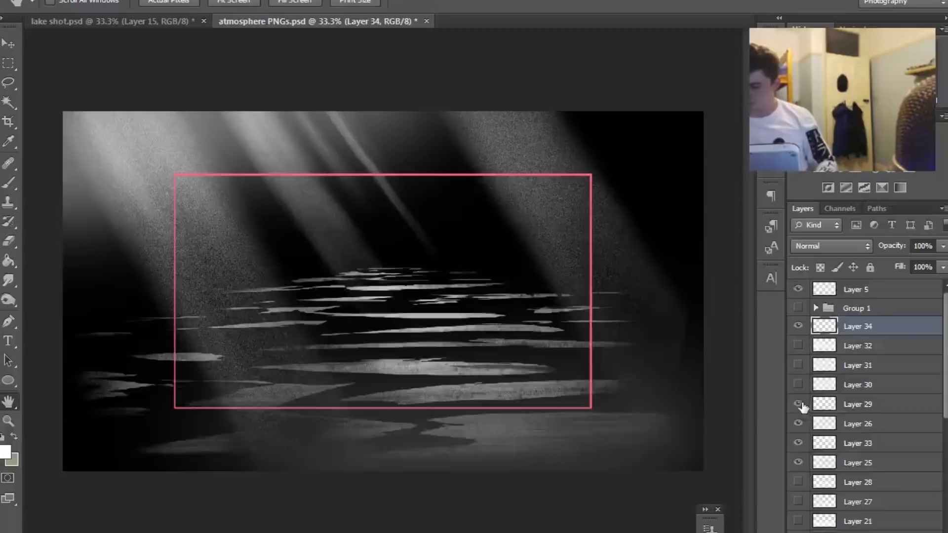
- Undo the pink sketch stroke on the cliffs and reveal the MYST mist layers in the painting
{"action": "left_click", "coordinate": [568, 24]}
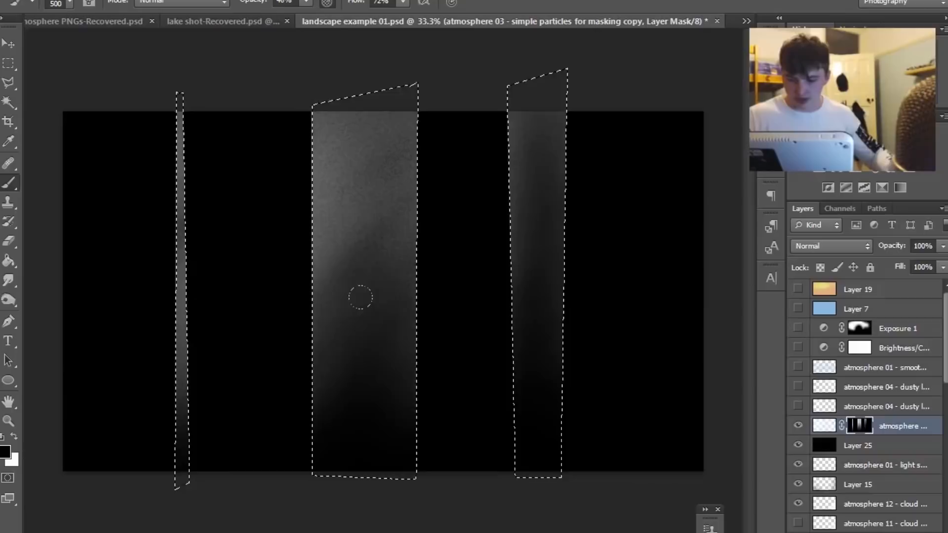
{"action": "left_click", "coordinate": [224, 21]}
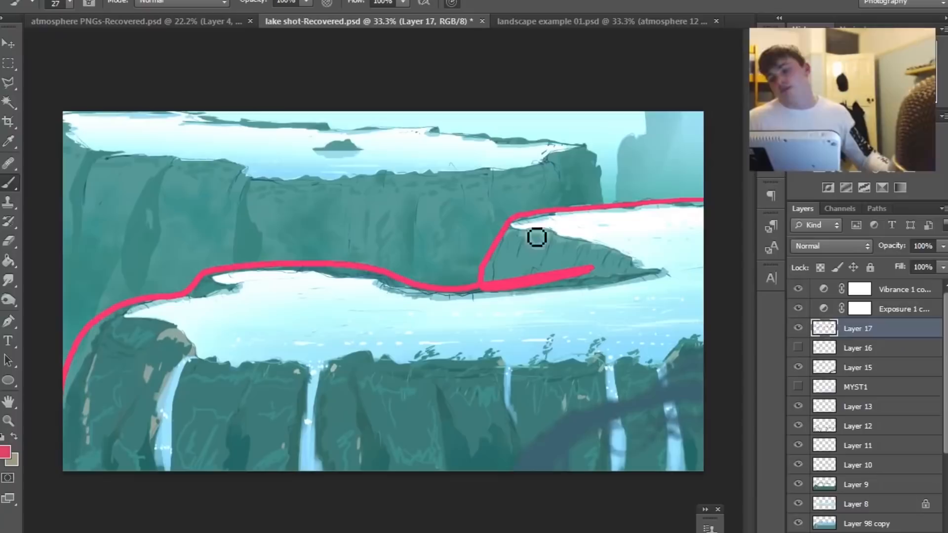
{"action": "key", "text": "Ctrl+Z"}
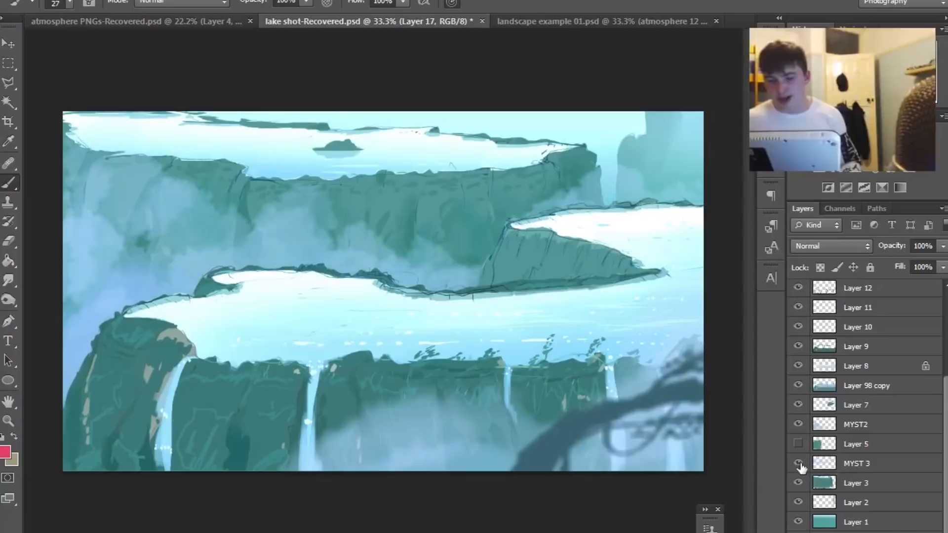
{"action": "left_click", "coordinate": [598, 21]}
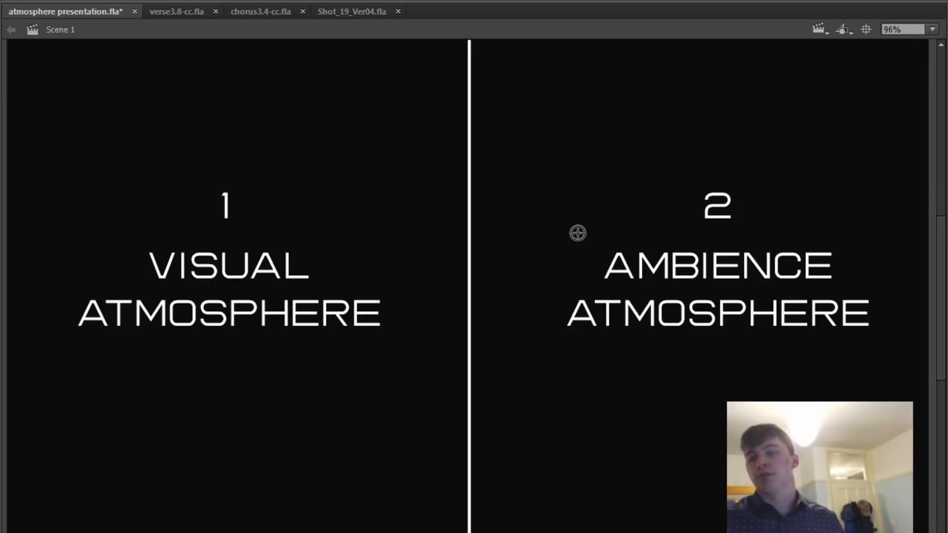
{"action": "mouse_move", "coordinate": [189, 178]}
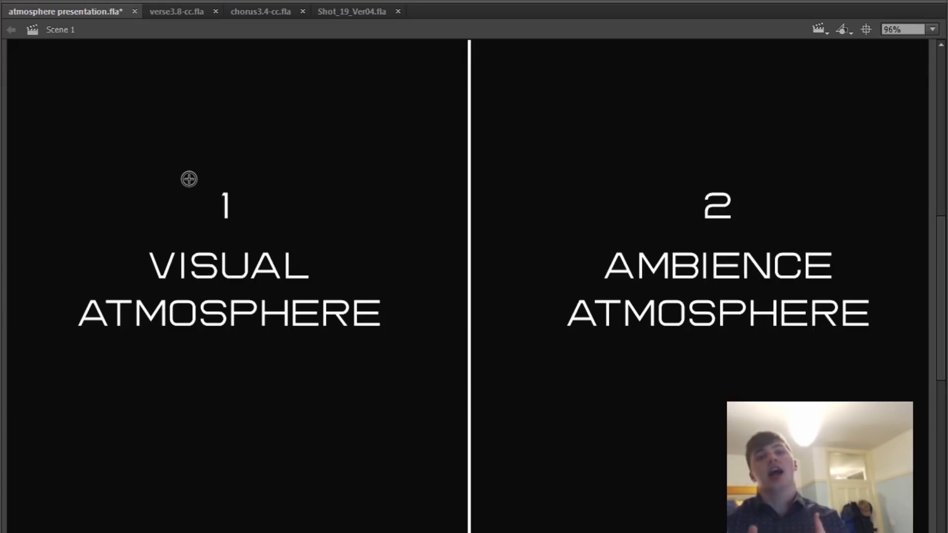
{"action": "mouse_move", "coordinate": [654, 150]}
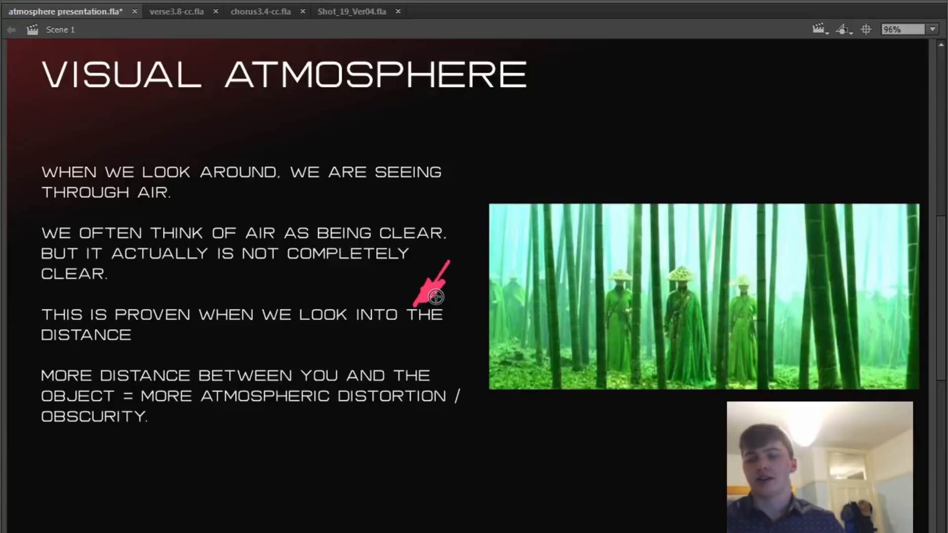
{"action": "mouse_move", "coordinate": [476, 273]}
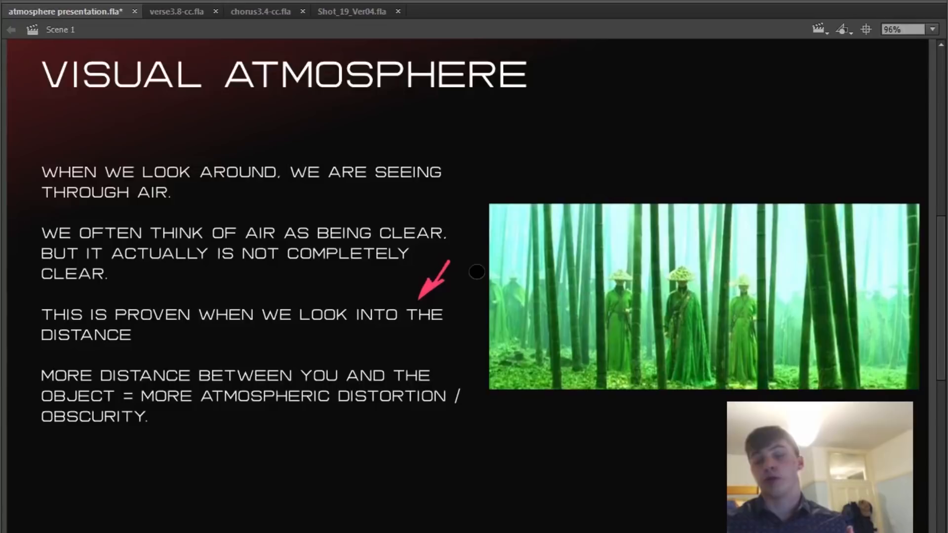
{"action": "mouse_move", "coordinate": [392, 443]}
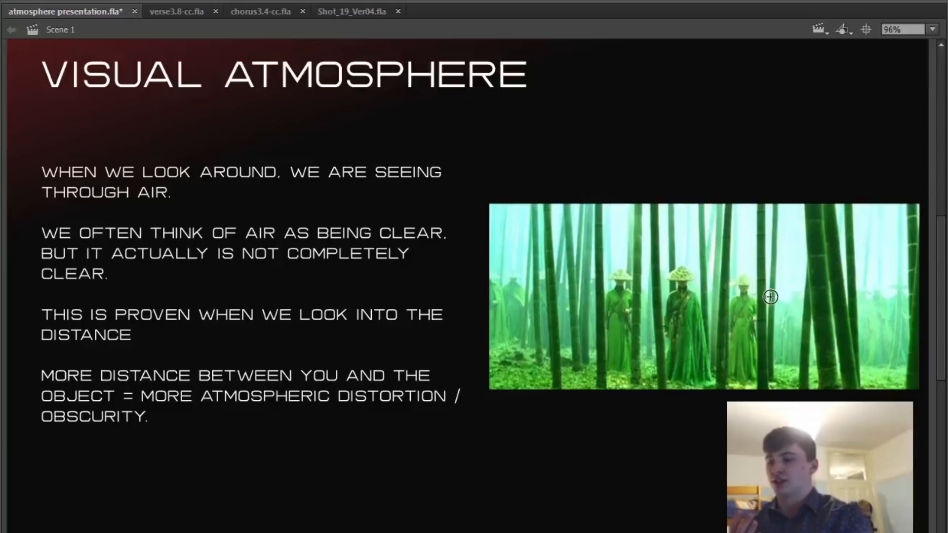
{"action": "mouse_move", "coordinate": [364, 325]}
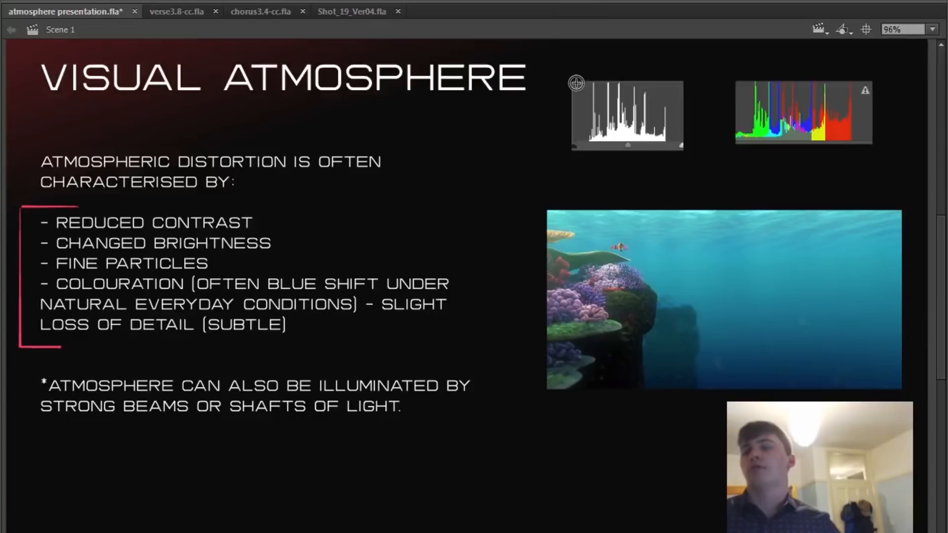
{"action": "left_click", "coordinate": [627, 115]}
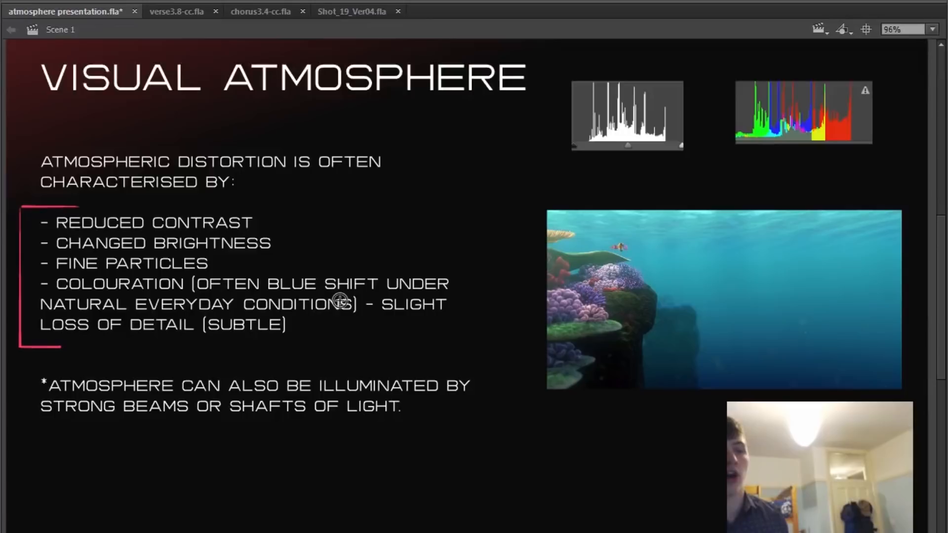
{"action": "mouse_move", "coordinate": [393, 203]}
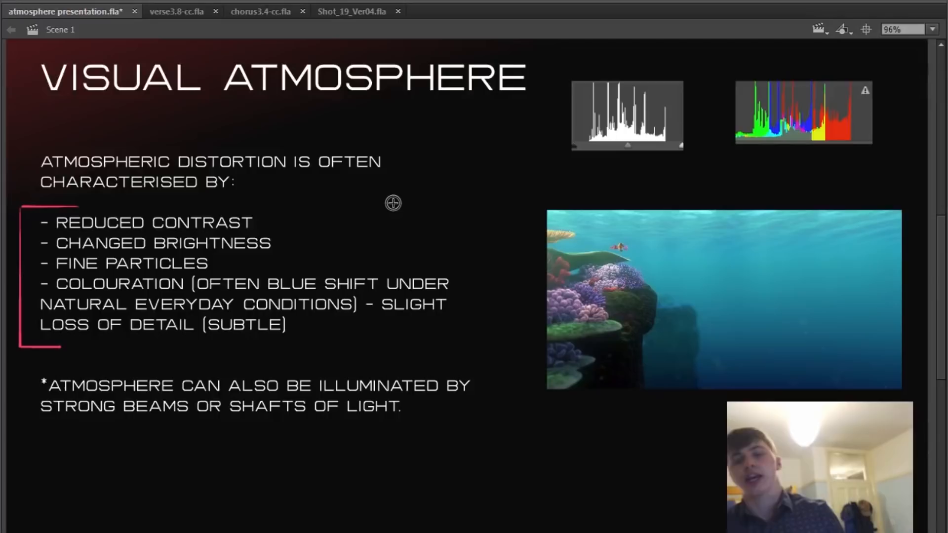
{"action": "mouse_move", "coordinate": [339, 310]}
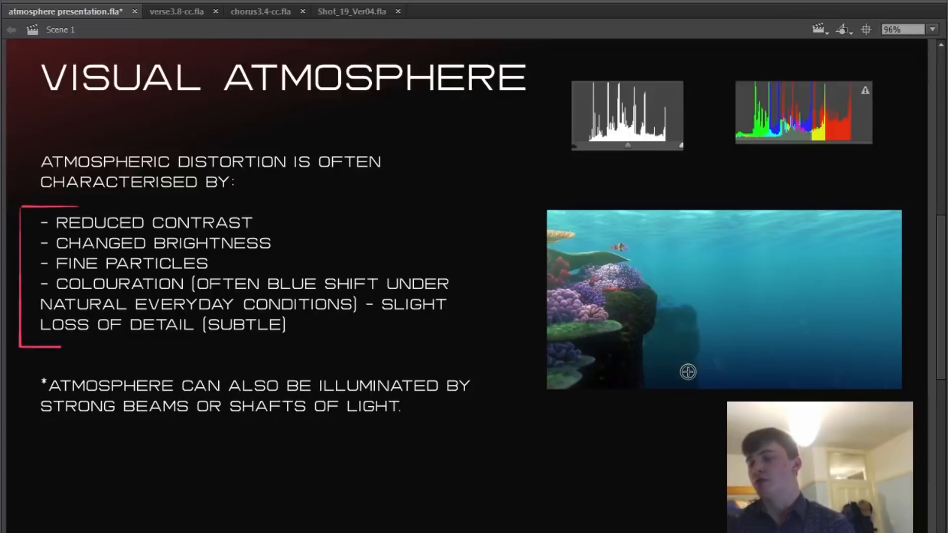
{"action": "mouse_move", "coordinate": [616, 262]}
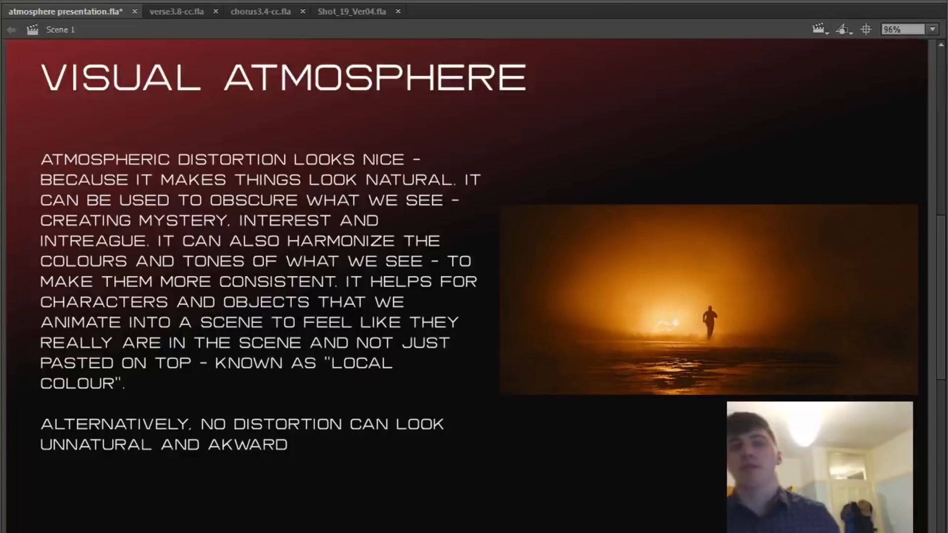
{"action": "mouse_move", "coordinate": [713, 320]}
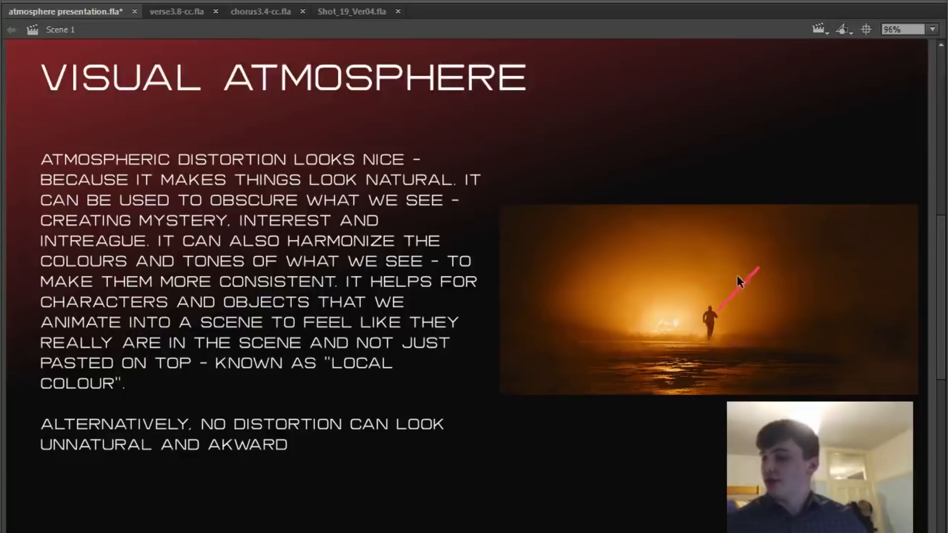
{"action": "mouse_move", "coordinate": [662, 316]}
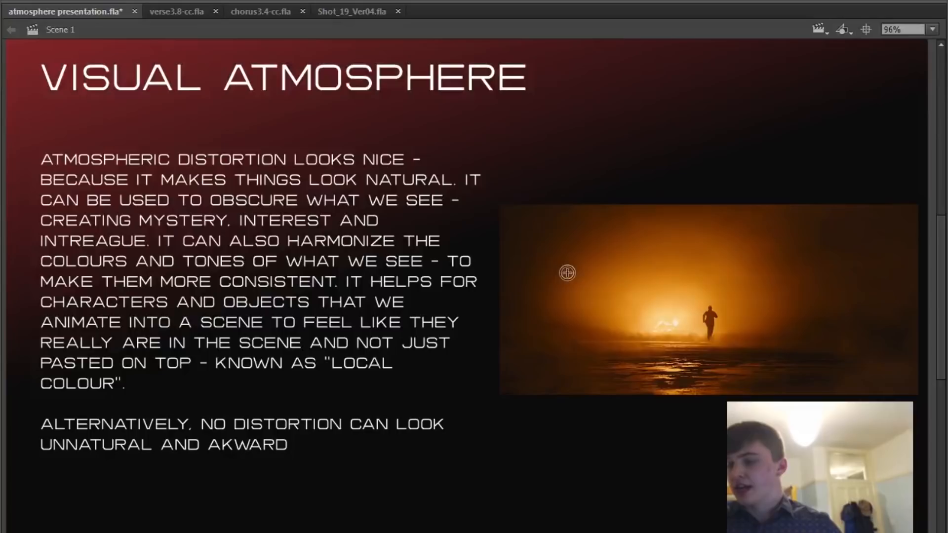
{"action": "mouse_move", "coordinate": [679, 269]}
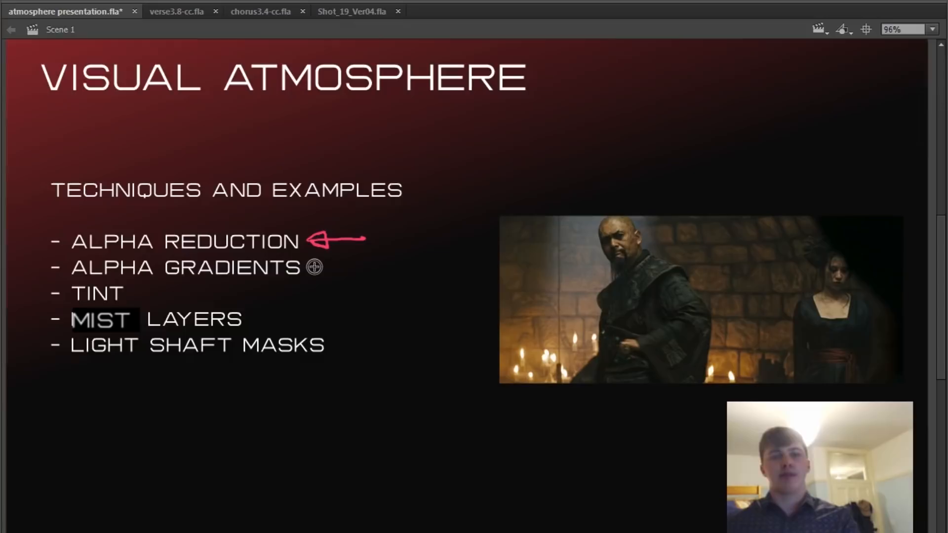
- Advance the presentation to the Techniques and Examples slide
{"action": "left_click", "coordinate": [260, 11]}
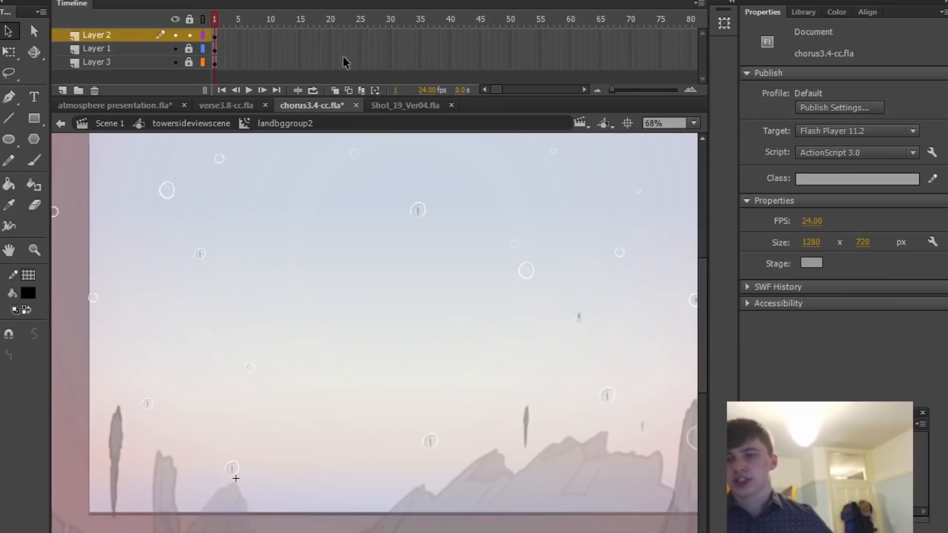
- Switch to chorus3.4-cc.fla and view the tower side-view scene from its parent timeline
{"action": "left_click", "coordinate": [69, 429]}
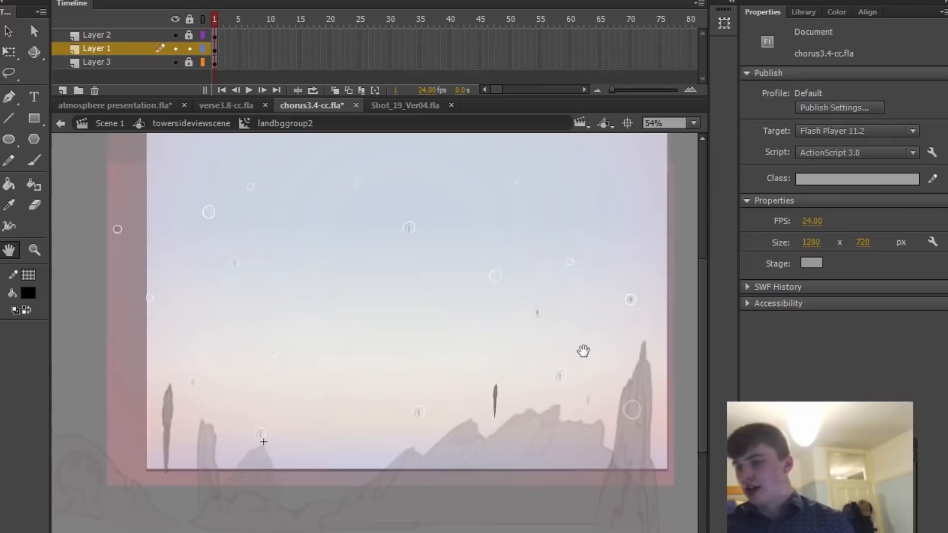
{"action": "left_click", "coordinate": [656, 123]}
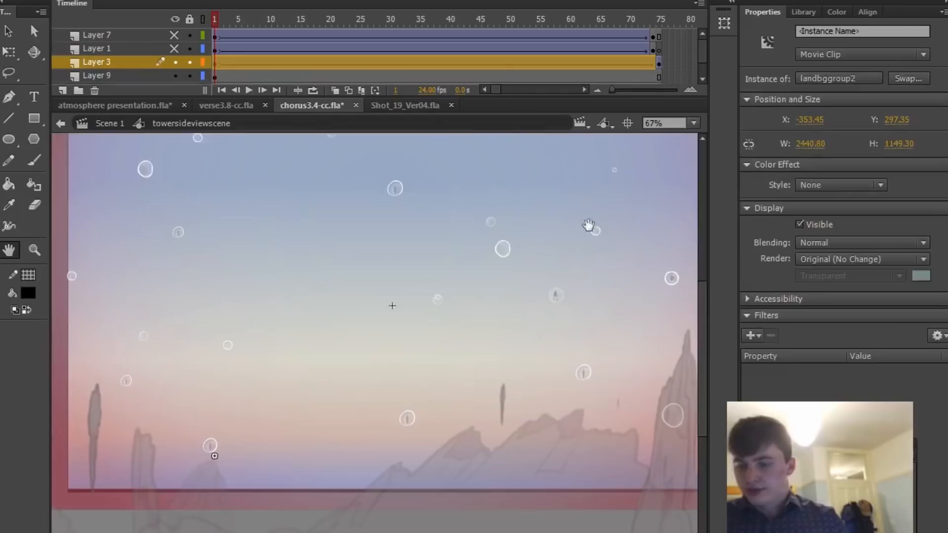
- Select the tower symbol and set its Color Effect style to Tint at zero strength
{"action": "left_click", "coordinate": [288, 34]}
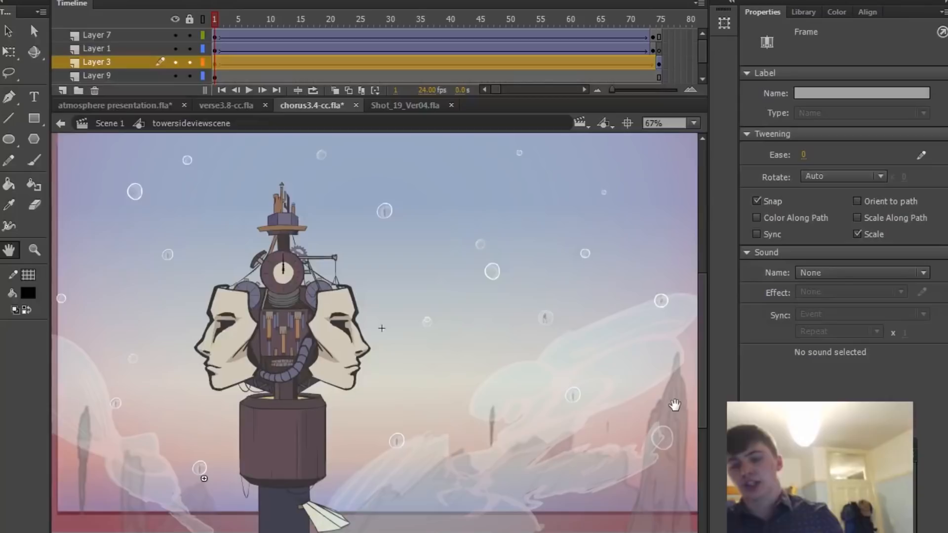
{"action": "mouse_move", "coordinate": [344, 398]}
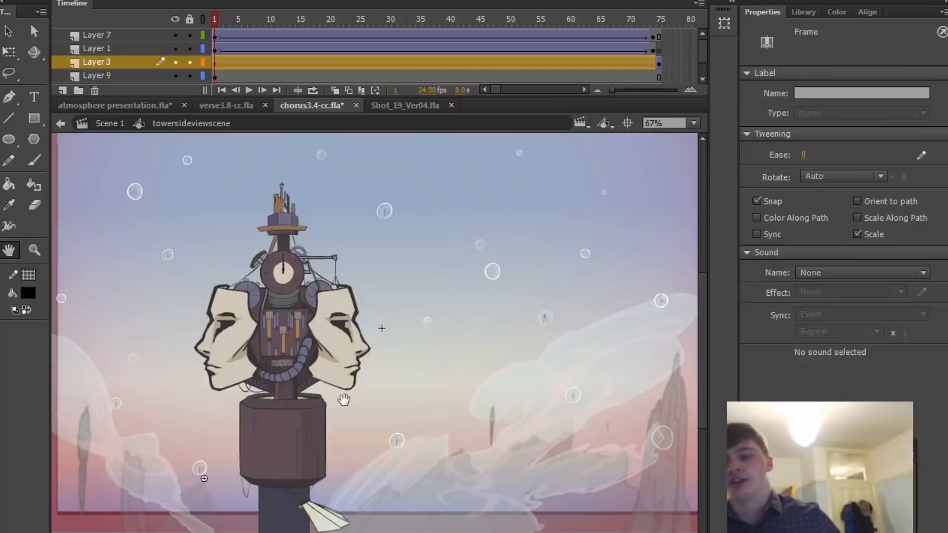
{"action": "left_click", "coordinate": [226, 105]}
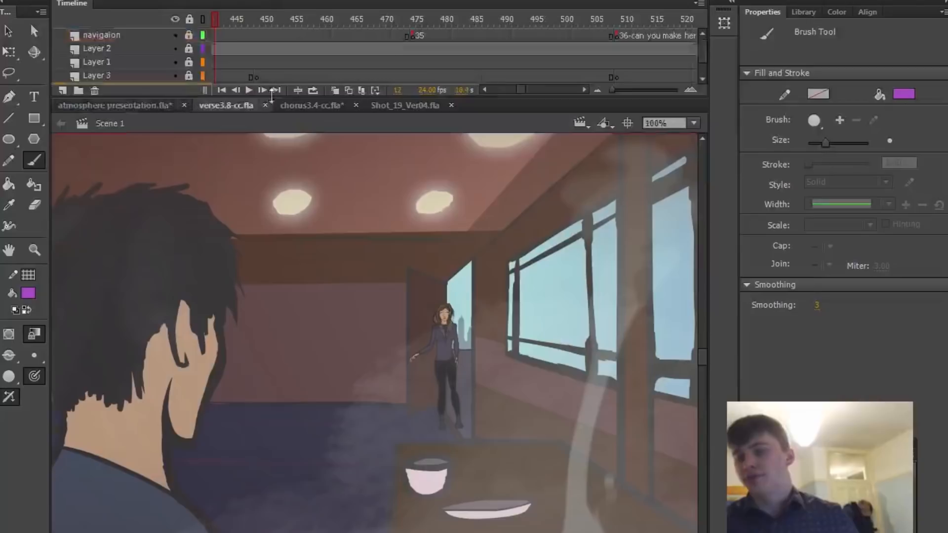
{"action": "left_click", "coordinate": [311, 105]}
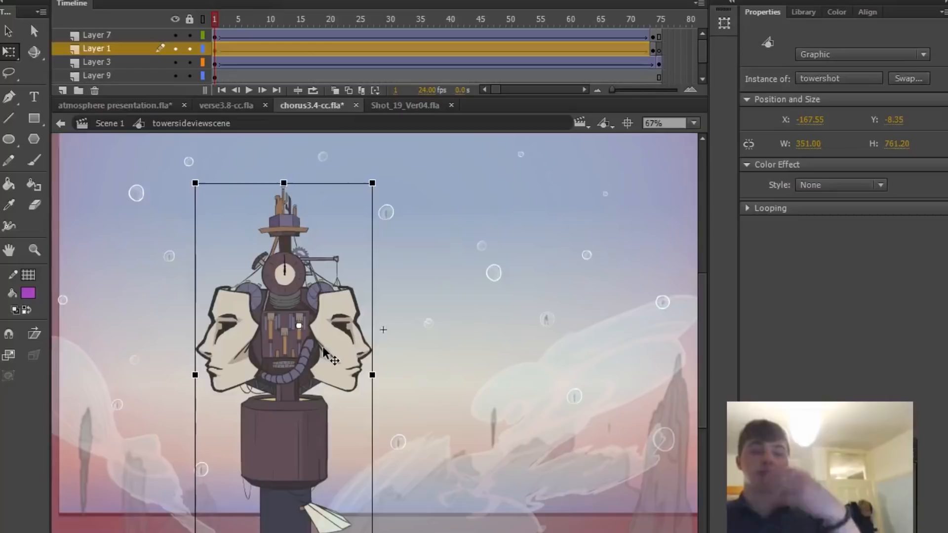
{"action": "mouse_move", "coordinate": [475, 330]}
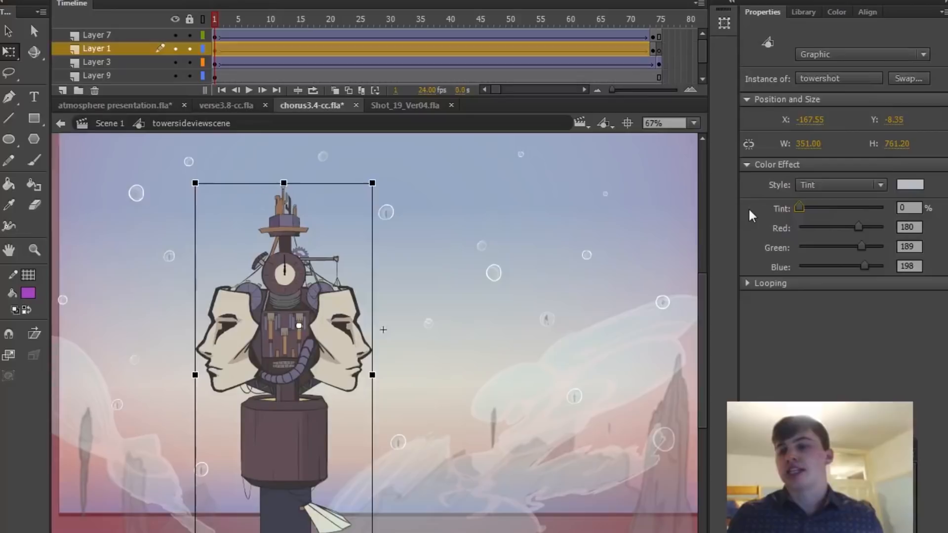
{"action": "left_click", "coordinate": [114, 105]}
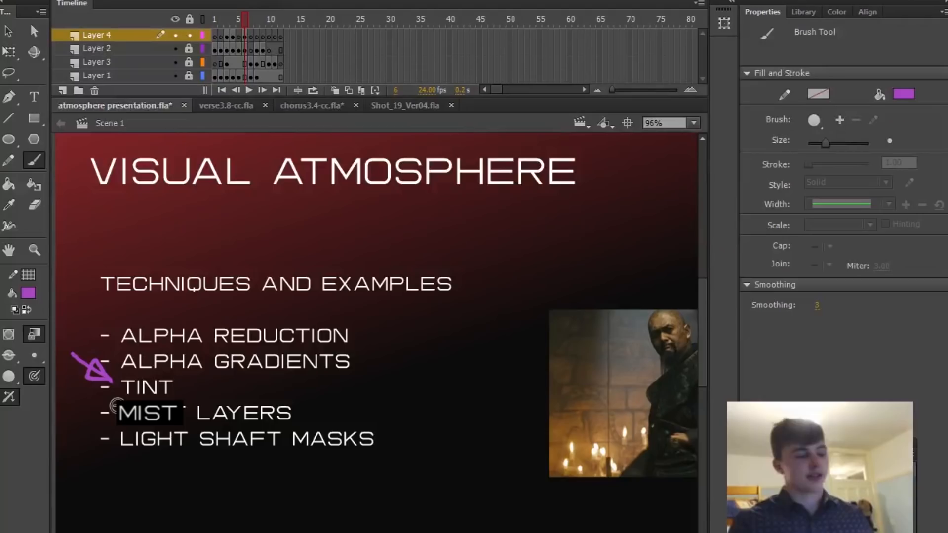
- Try a slight tint of about 14% on the tower graphic, then return to the techniques slide
{"action": "left_click", "coordinate": [311, 106]}
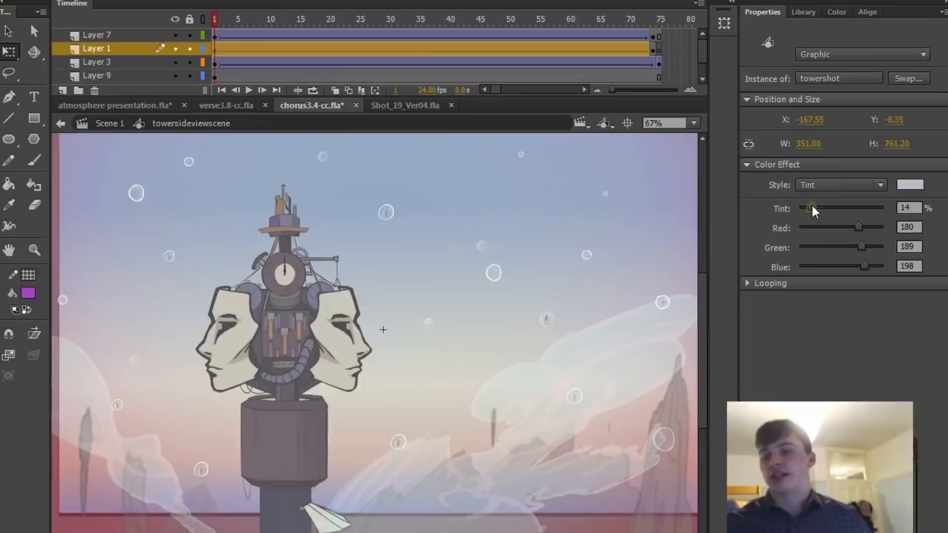
{"action": "left_click", "coordinate": [114, 106]}
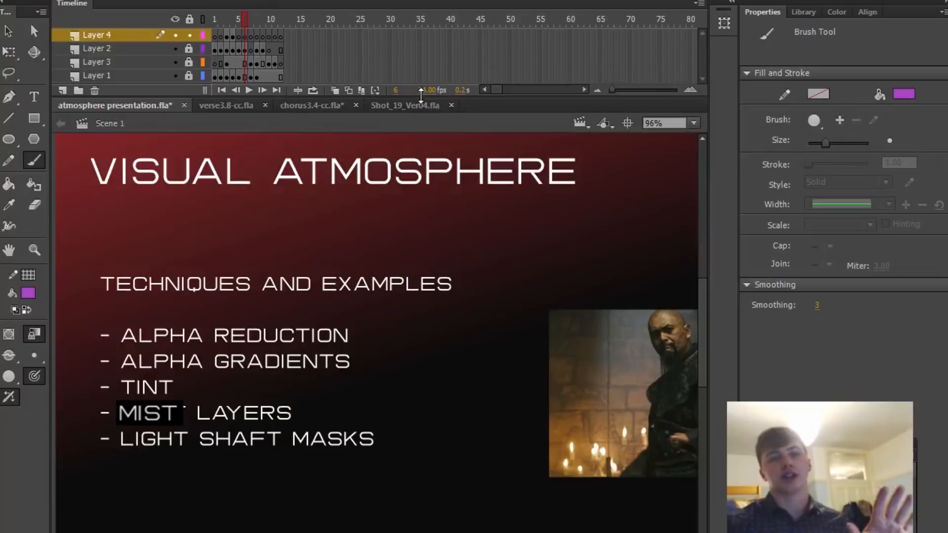
{"action": "left_click", "coordinate": [311, 104]}
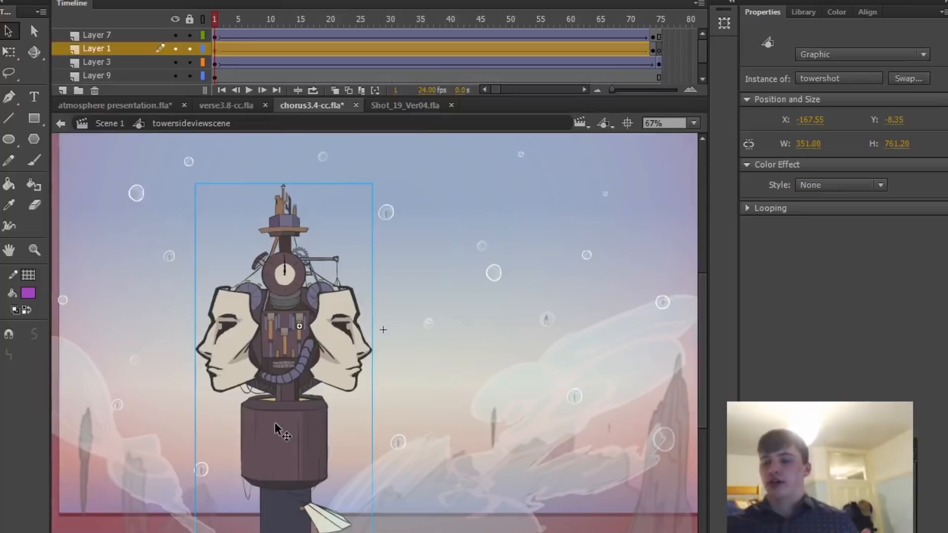
- Clear the tint from the tower graphic before starting a fresh blank document
{"action": "left_click", "coordinate": [405, 105]}
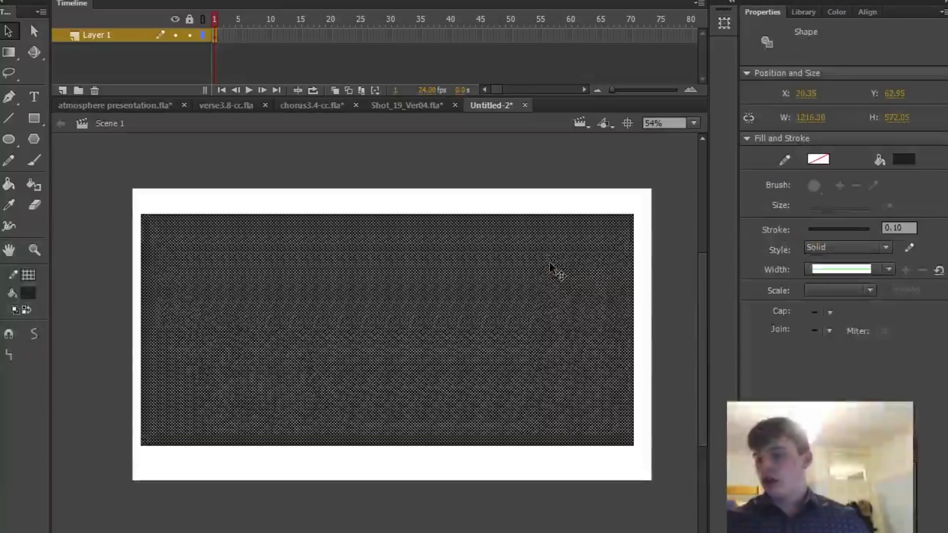
- Fill the rectangle with a red radial gradient fading to 0% alpha, with extra soft pink ring stops
{"action": "left_click", "coordinate": [843, 29]}
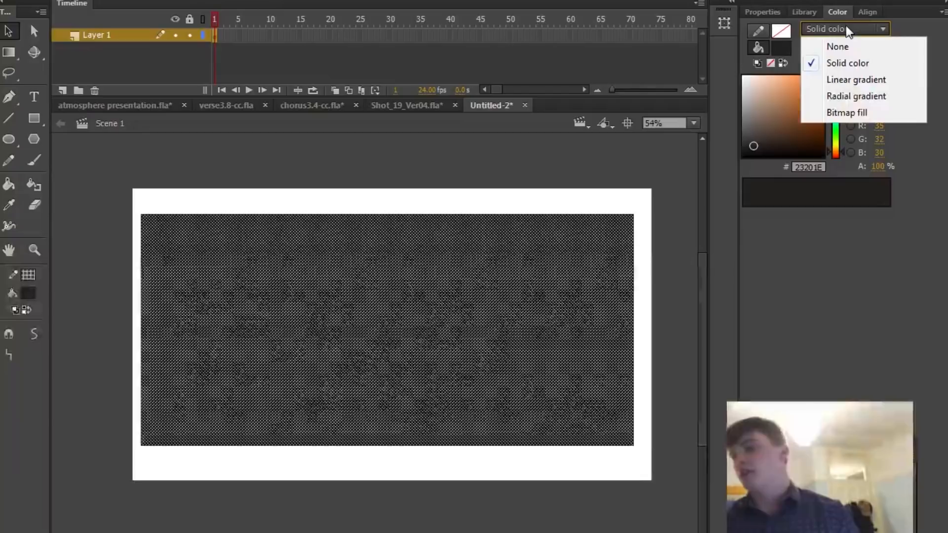
{"action": "mouse_move", "coordinate": [856, 96]}
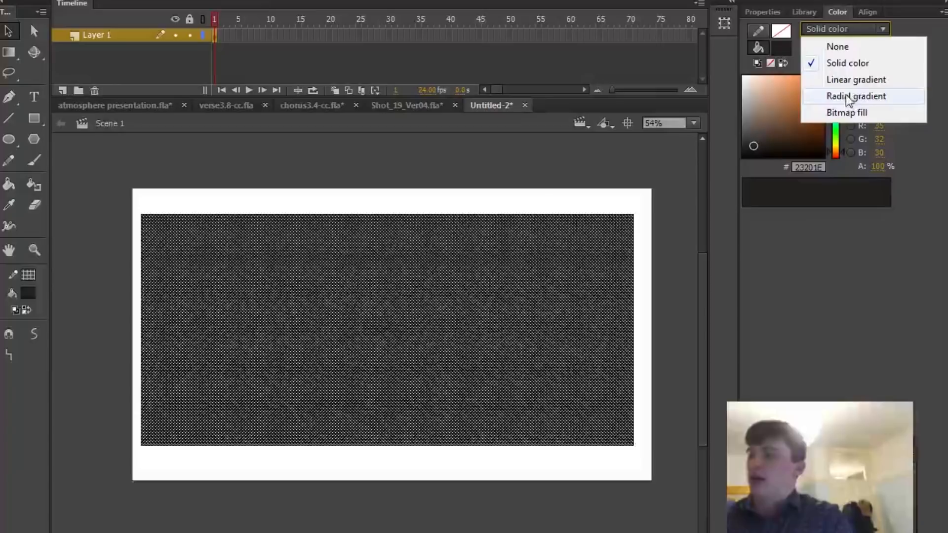
{"action": "left_click", "coordinate": [855, 95]}
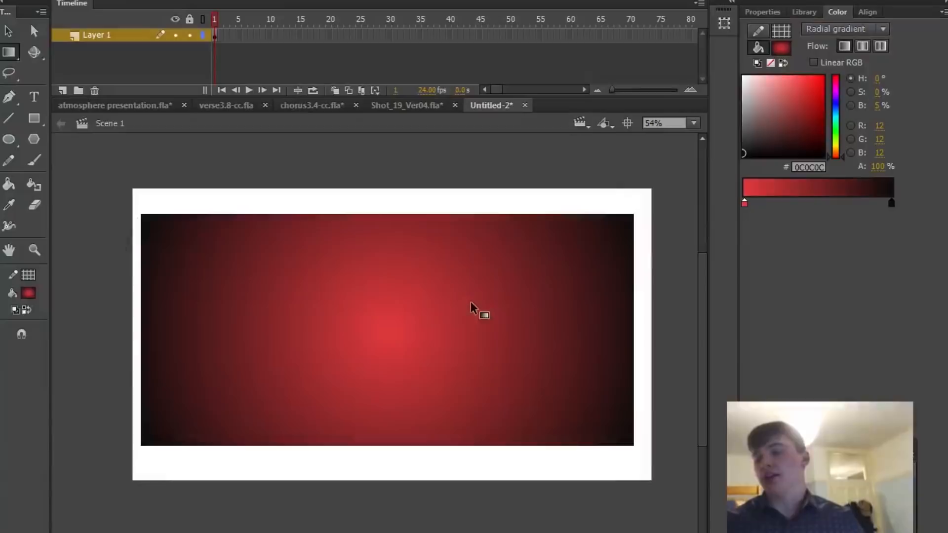
{"action": "left_click", "coordinate": [387, 329]}
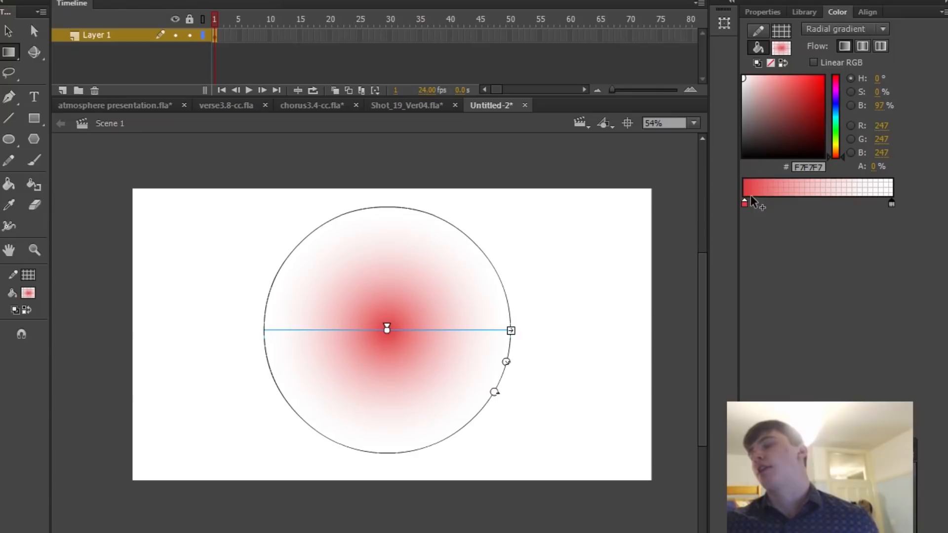
{"action": "left_click", "coordinate": [787, 89]}
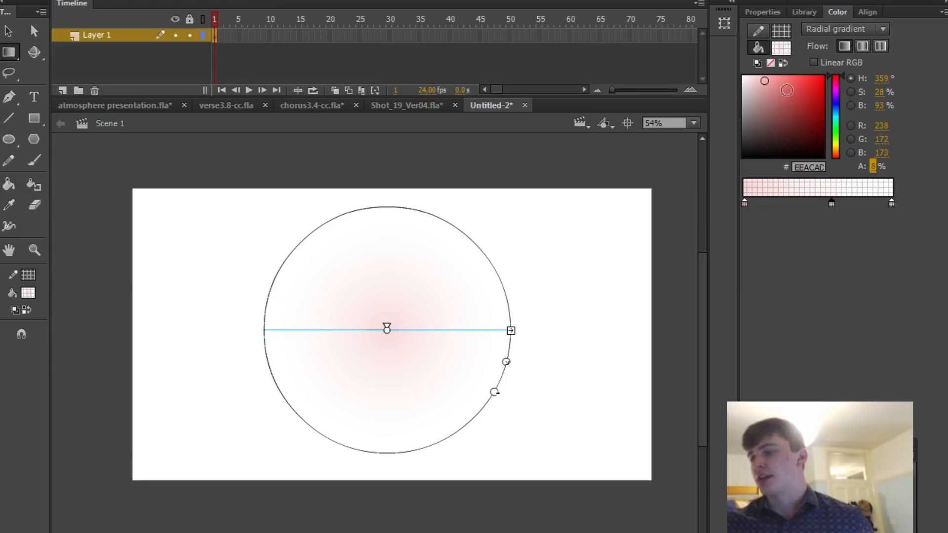
{"action": "left_click", "coordinate": [799, 85]}
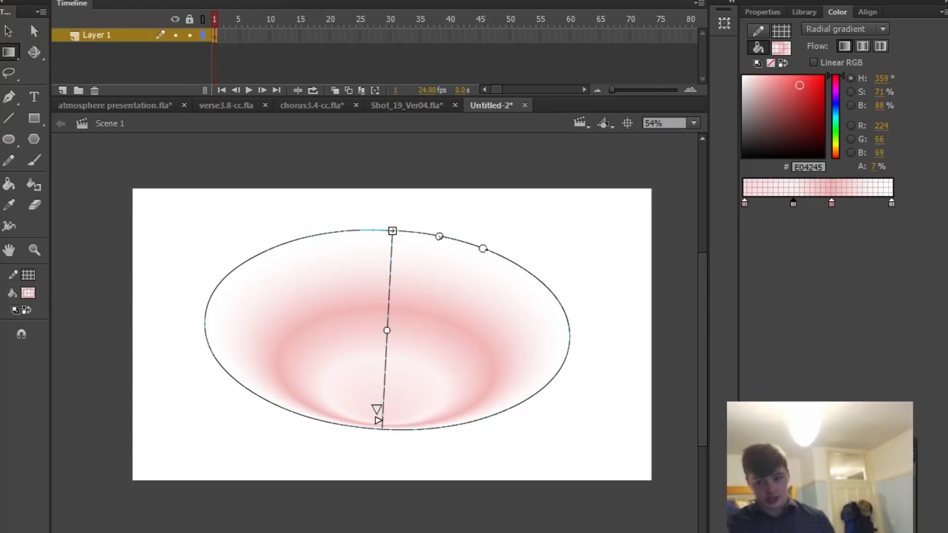
{"action": "left_click", "coordinate": [407, 105]}
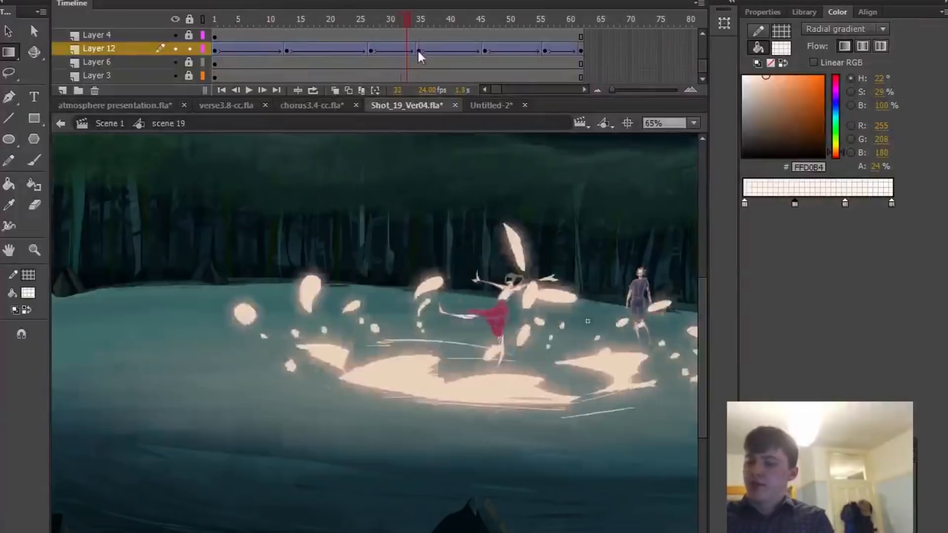
- Scrub through the dance shot's glowing effect frames in Shot_19_Ver04.fla and close it to the Save prompt
{"action": "left_click", "coordinate": [244, 18]}
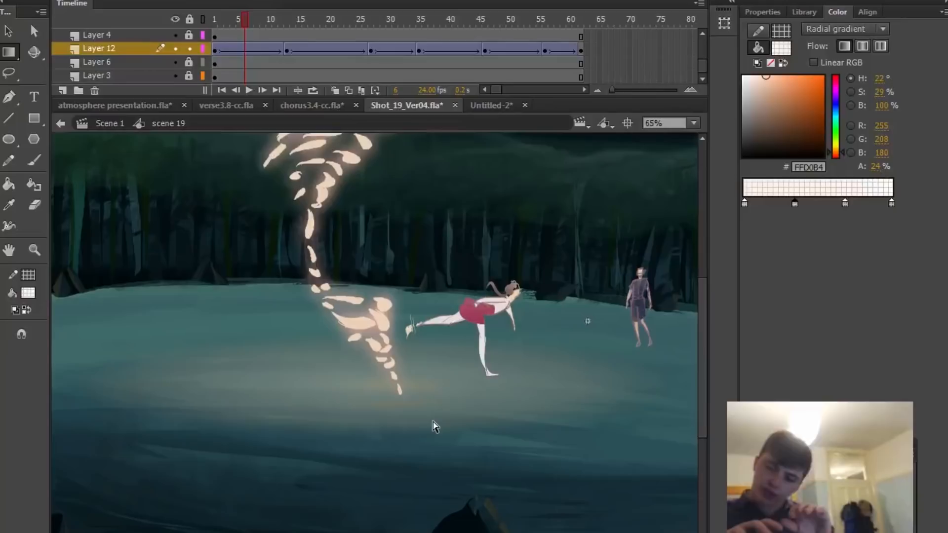
{"action": "left_click", "coordinate": [419, 18]}
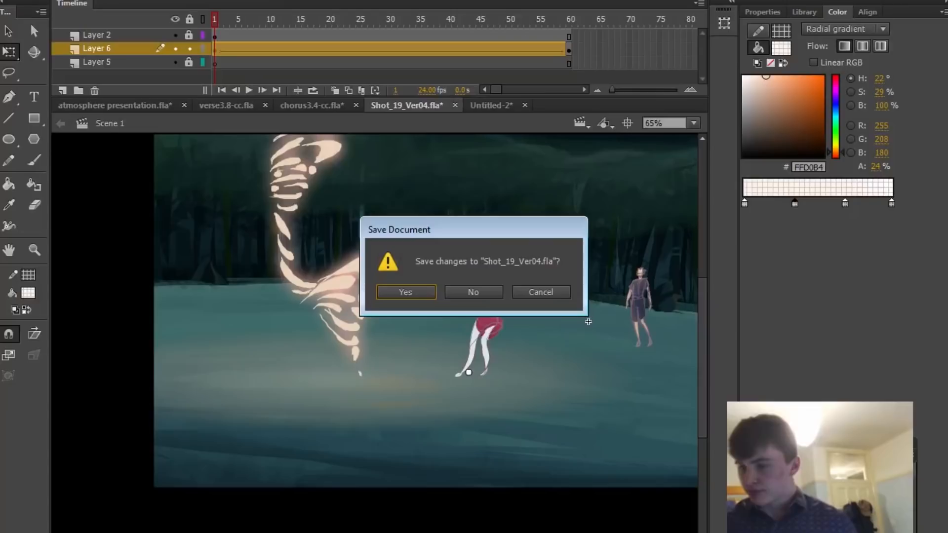
{"action": "left_click", "coordinate": [405, 292]}
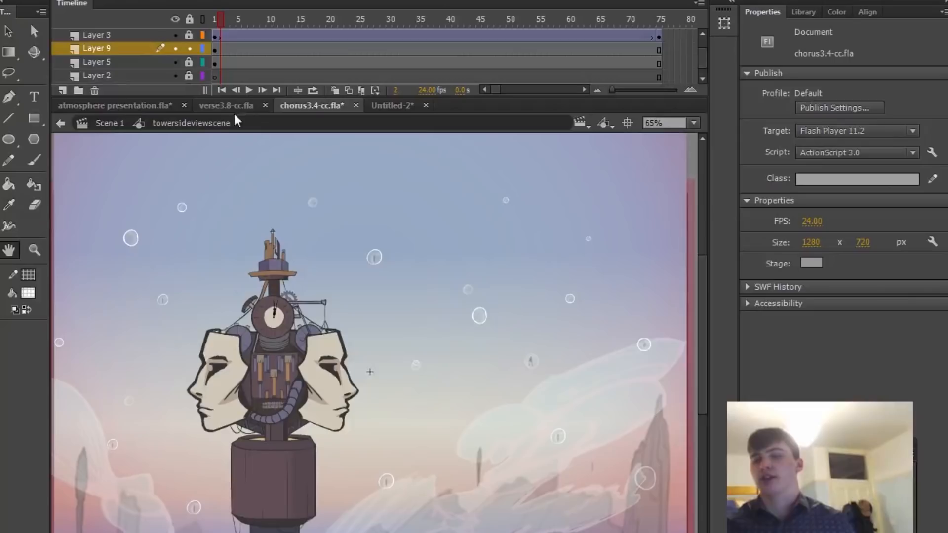
- Return to the presentation document after showing the tower scene's mist layers
{"action": "left_click", "coordinate": [114, 106]}
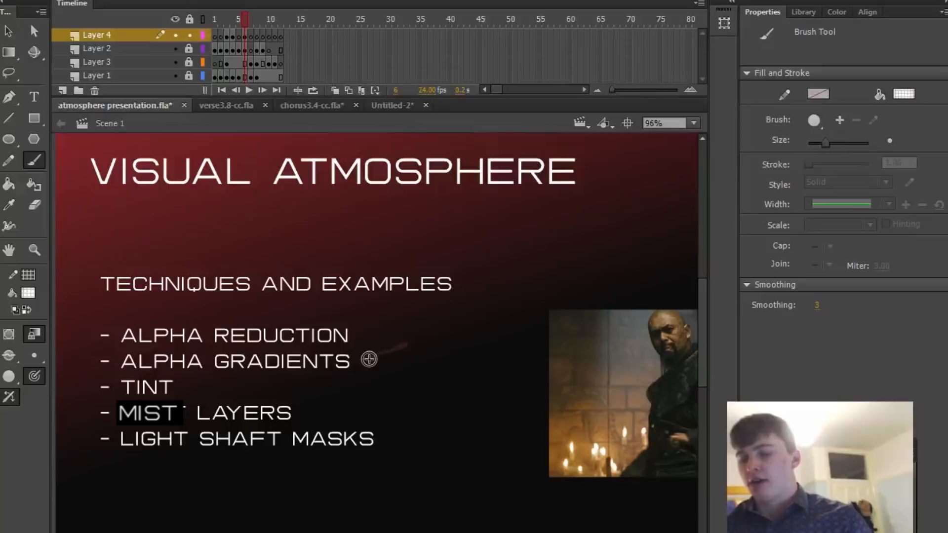
{"action": "mouse_move", "coordinate": [682, 151]}
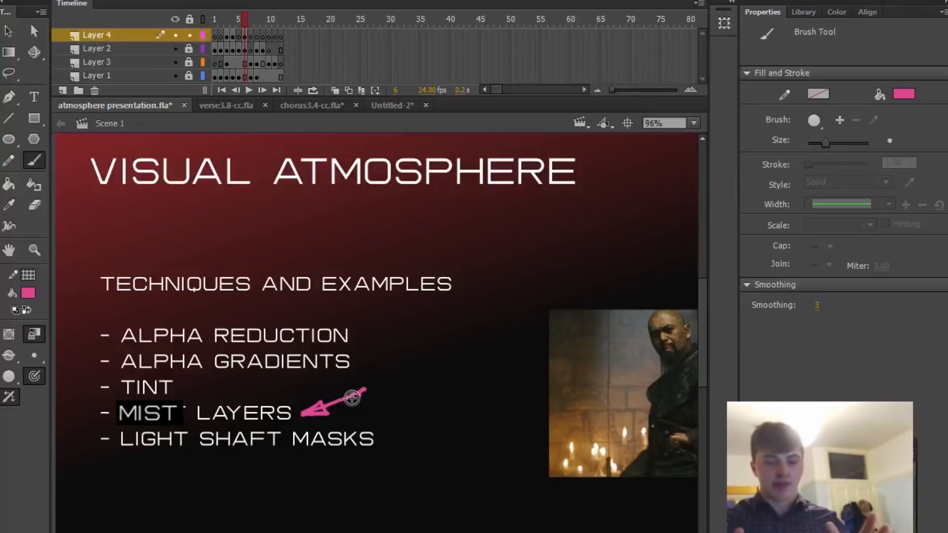
- Mark Mist Layers with a pink arrow, then open verse3.8-cc.fla at the tea-table steam scene
{"action": "left_click", "coordinate": [226, 105]}
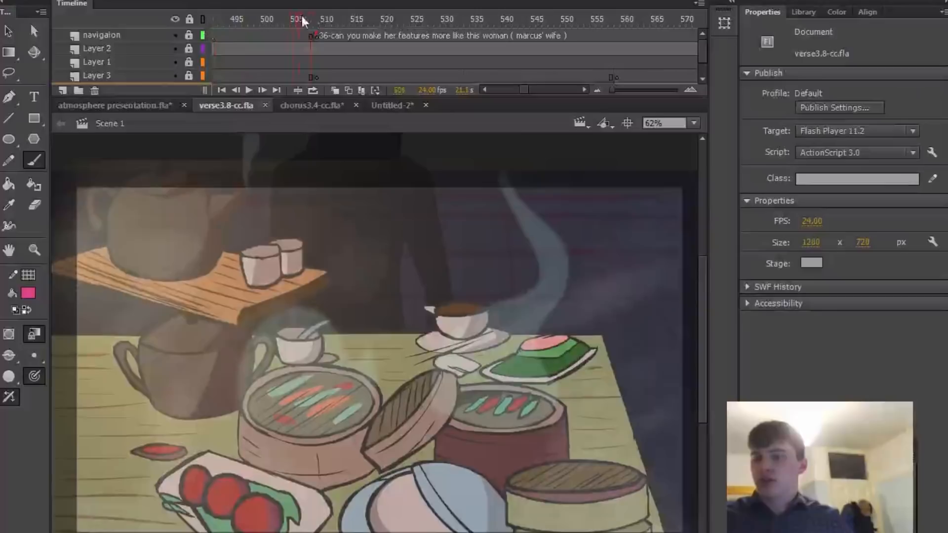
{"action": "left_click", "coordinate": [567, 18]}
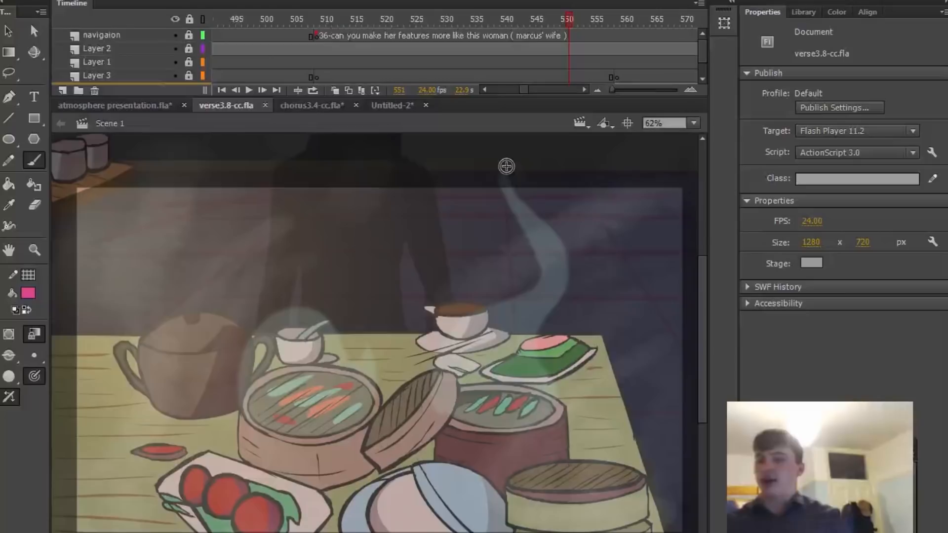
{"action": "left_click", "coordinate": [416, 19]}
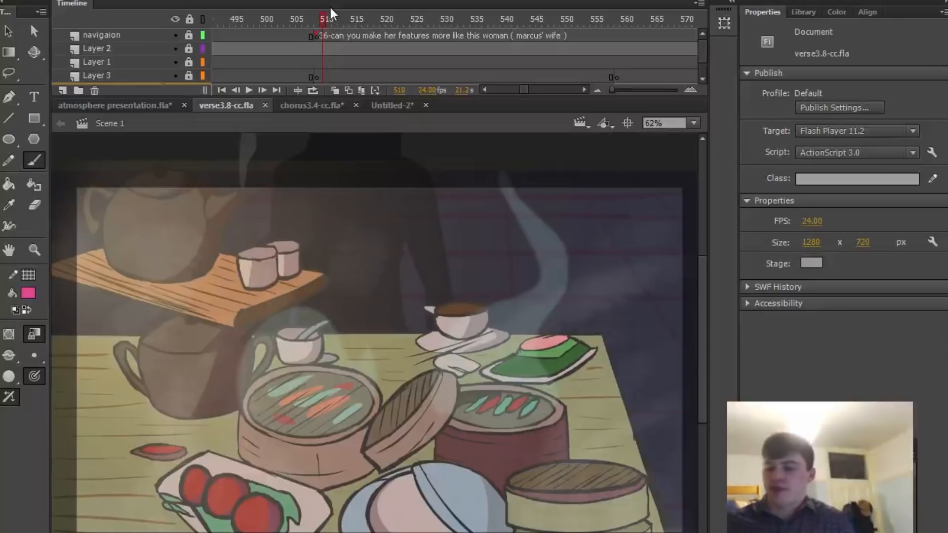
{"action": "left_click", "coordinate": [327, 19]}
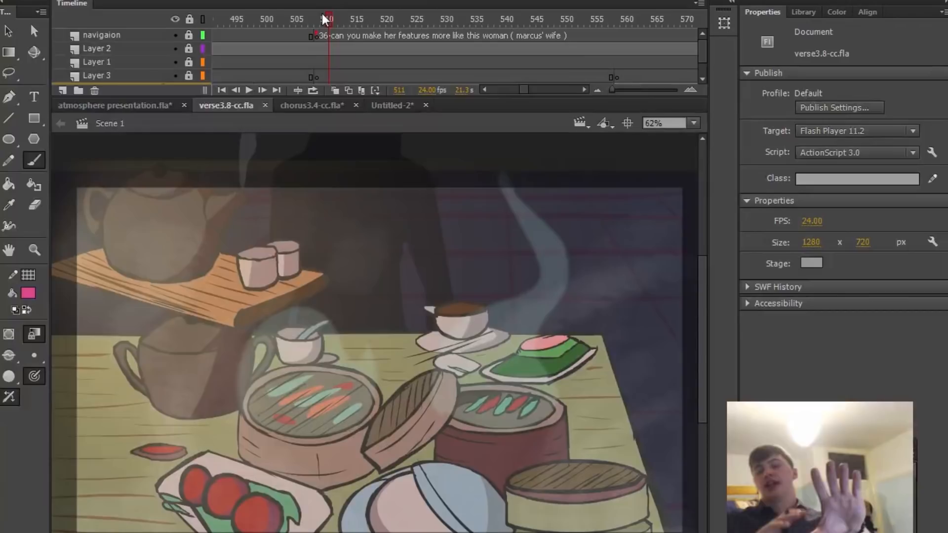
{"action": "left_click", "coordinate": [477, 19]}
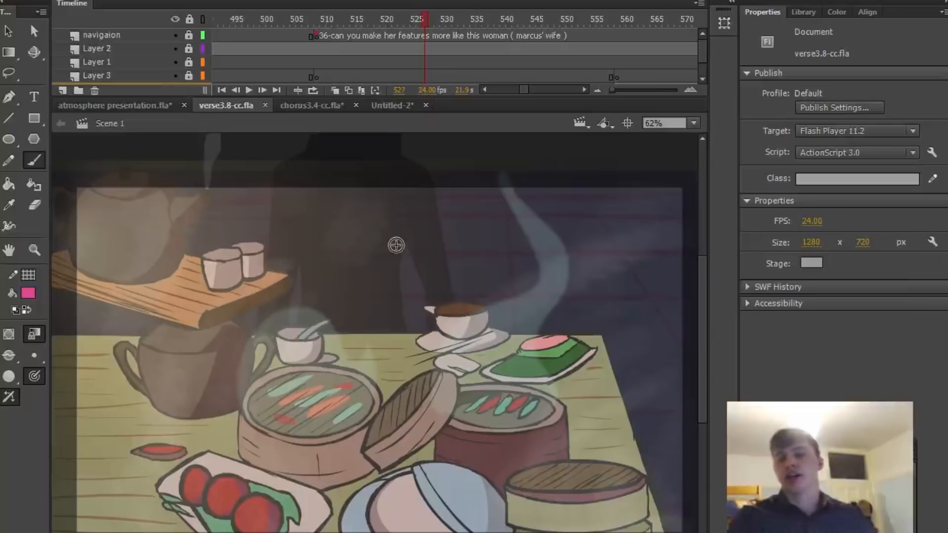
{"action": "left_click", "coordinate": [115, 106]}
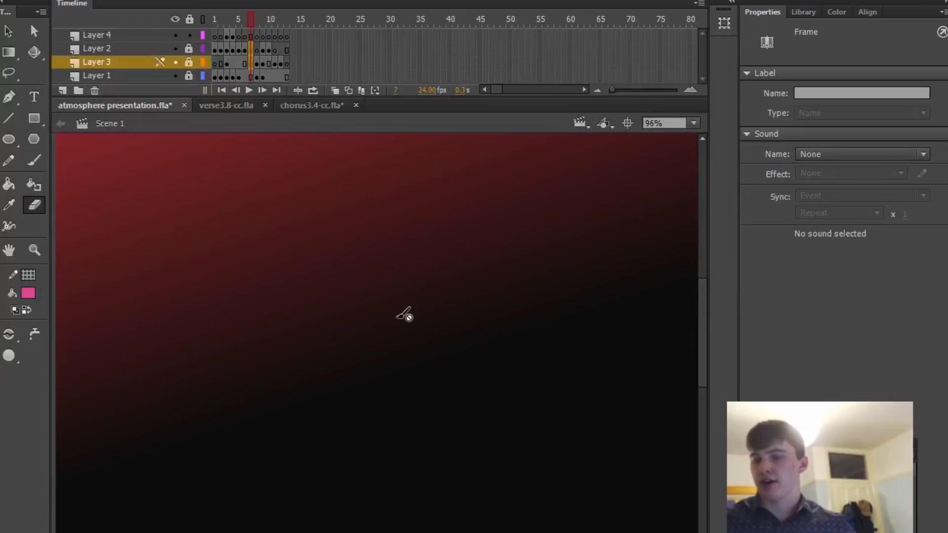
- Paint broad pink diagonal bands and dot in cream-coloured light specks with the Brush tool
{"action": "left_click", "coordinate": [33, 161]}
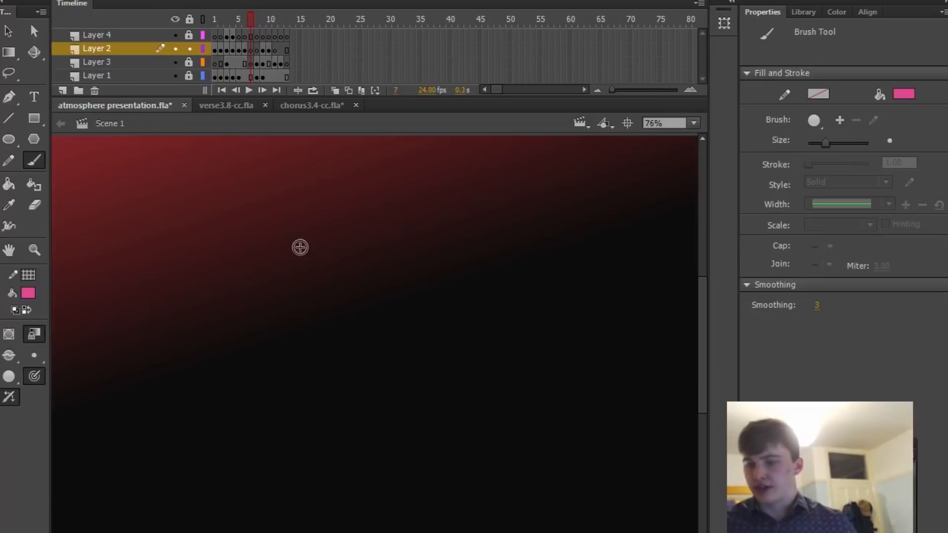
{"action": "left_click", "coordinate": [33, 118]}
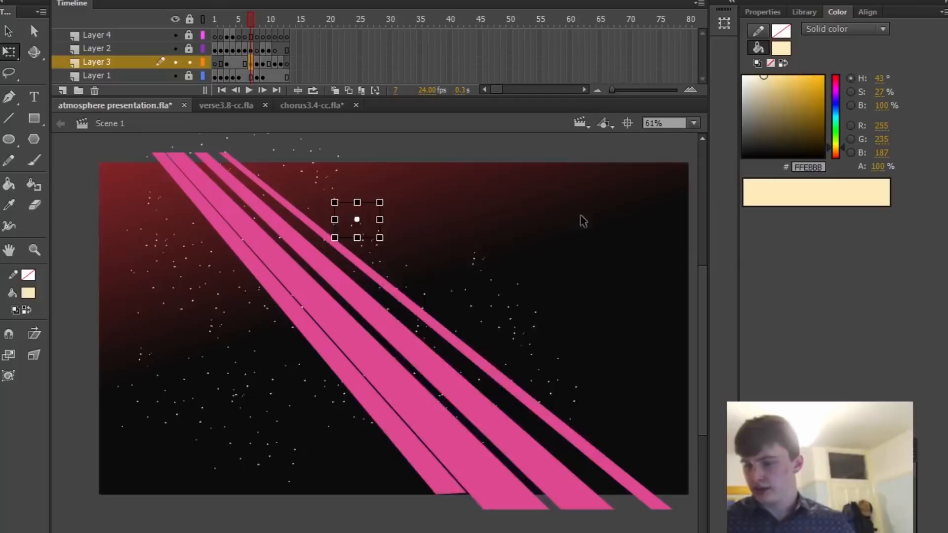
{"action": "left_click", "coordinate": [405, 392]}
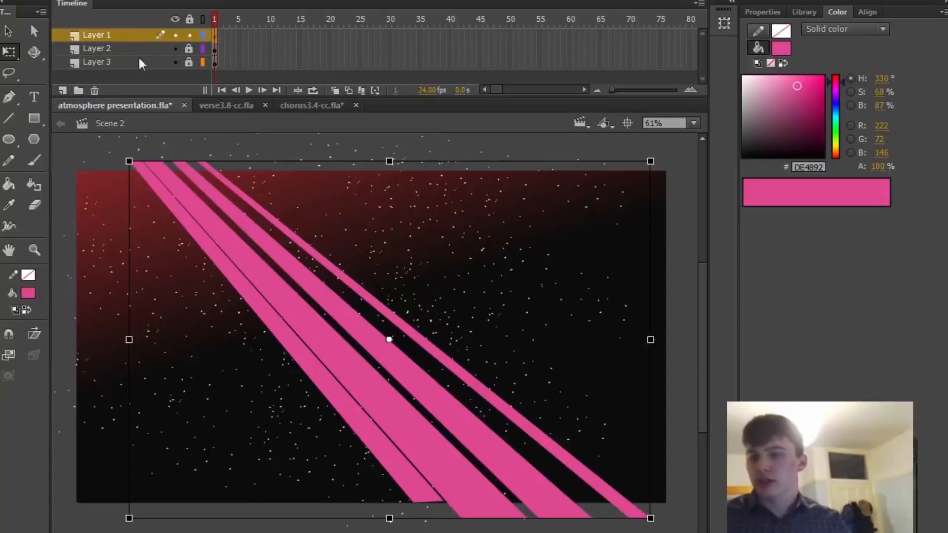
- Set the pink shaft layer as a Mask over the particle layer and scrub the timeline to check it
{"action": "left_click", "coordinate": [105, 49]}
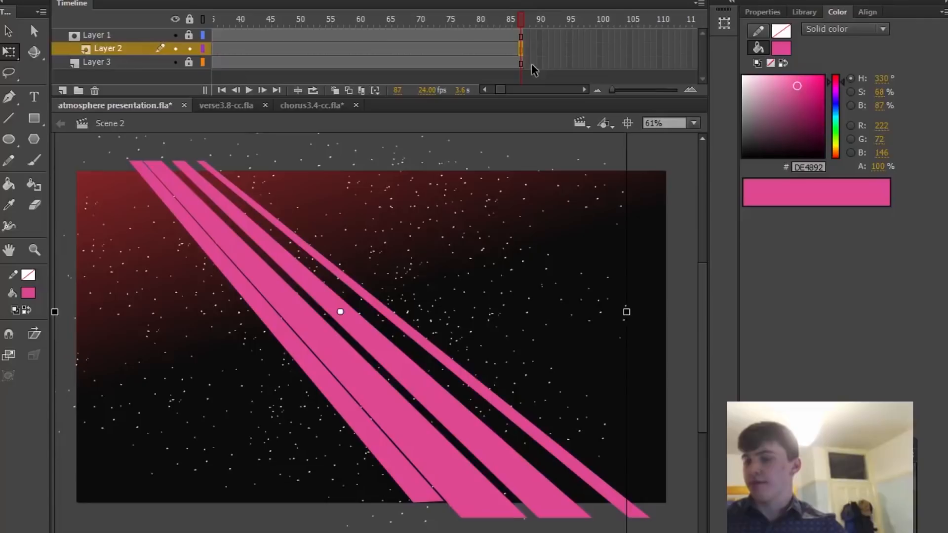
{"action": "double_click", "coordinate": [348, 319]}
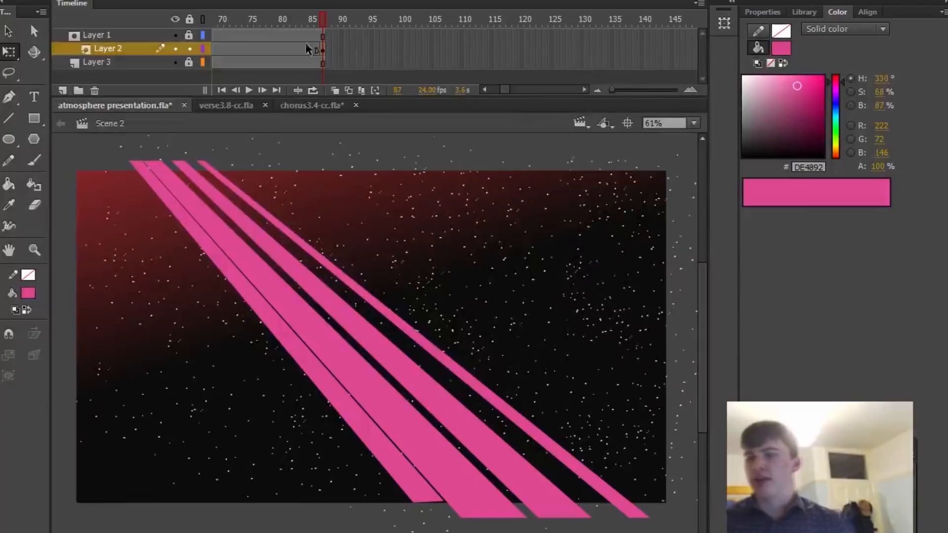
{"action": "left_click", "coordinate": [221, 90]}
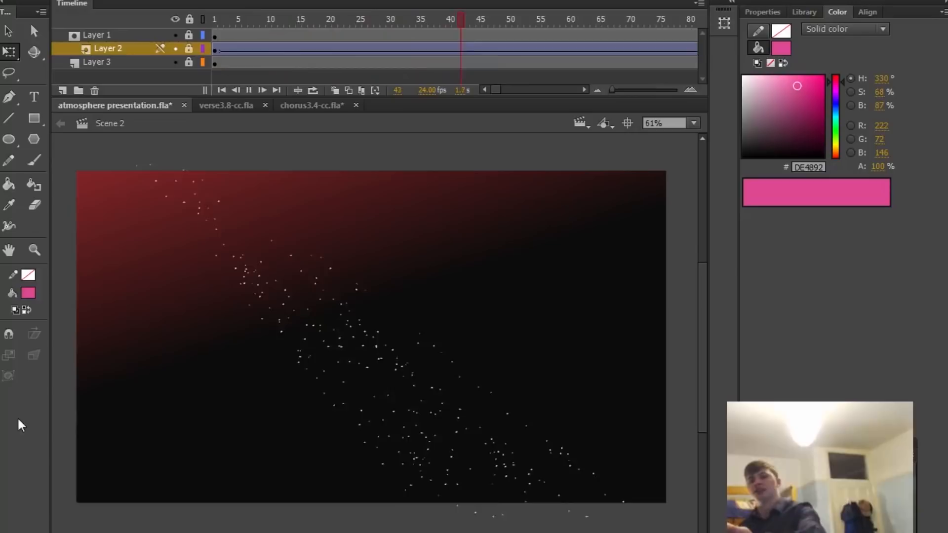
{"action": "left_click", "coordinate": [215, 36]}
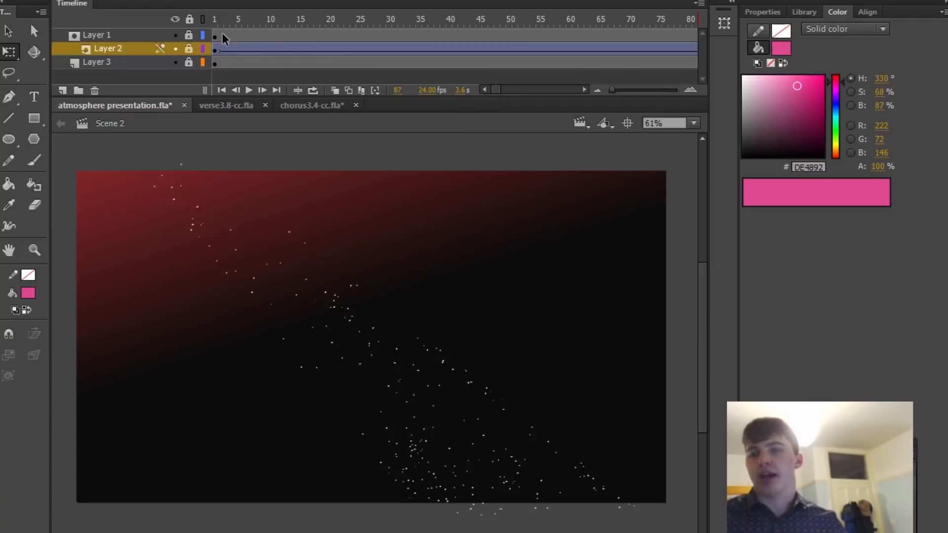
- Paste the shaft shapes on a new layer at 12% alpha pale fill, then return to Scene 1
{"action": "left_click", "coordinate": [62, 89]}
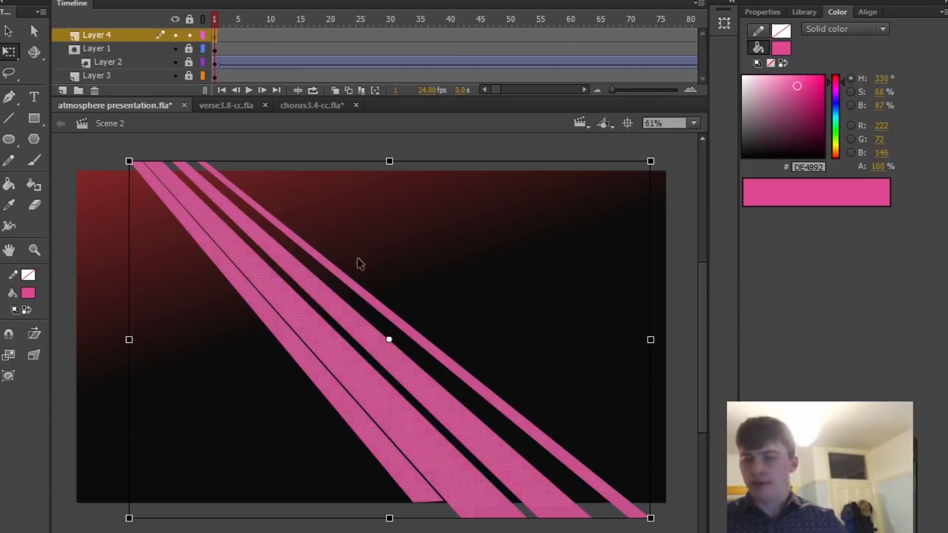
{"action": "left_click", "coordinate": [225, 18]}
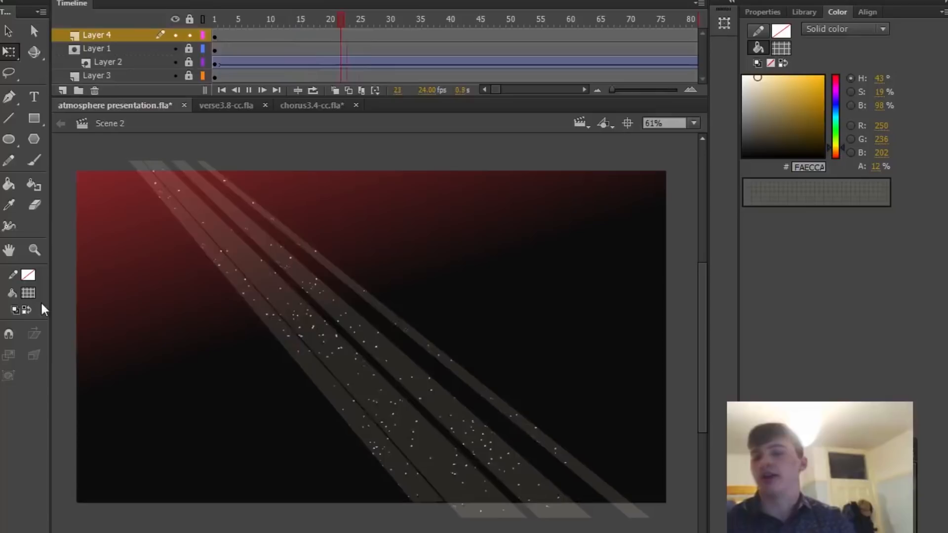
{"action": "left_click", "coordinate": [451, 19]}
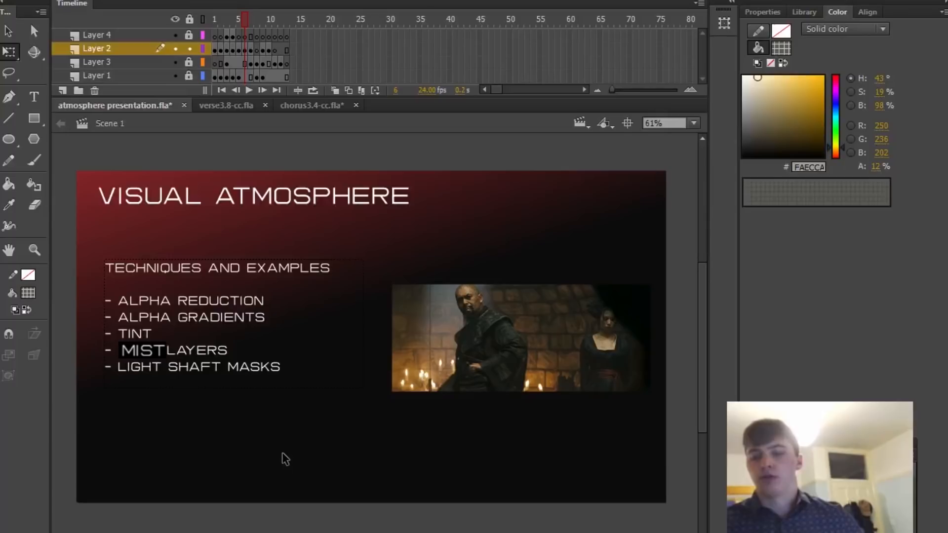
- Switch to Photoshop's smoke atmosphere document and show the Brush Preset picker
{"action": "left_click", "coordinate": [270, 19]}
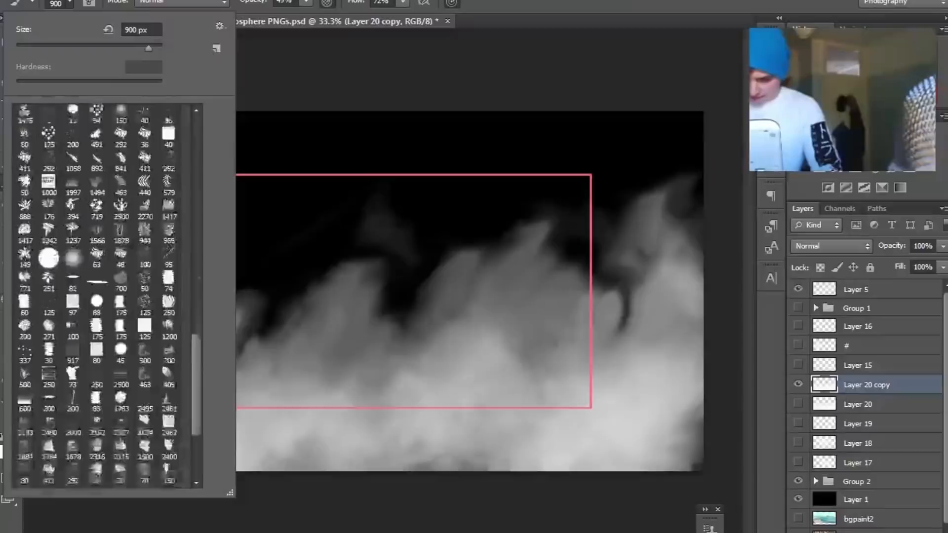
- Dab more mist along the canvas bottom, then advance Flash to the Apocalypse Now film-study slide
{"action": "scroll", "scroll_direction": "up", "scroll_amount": 3}
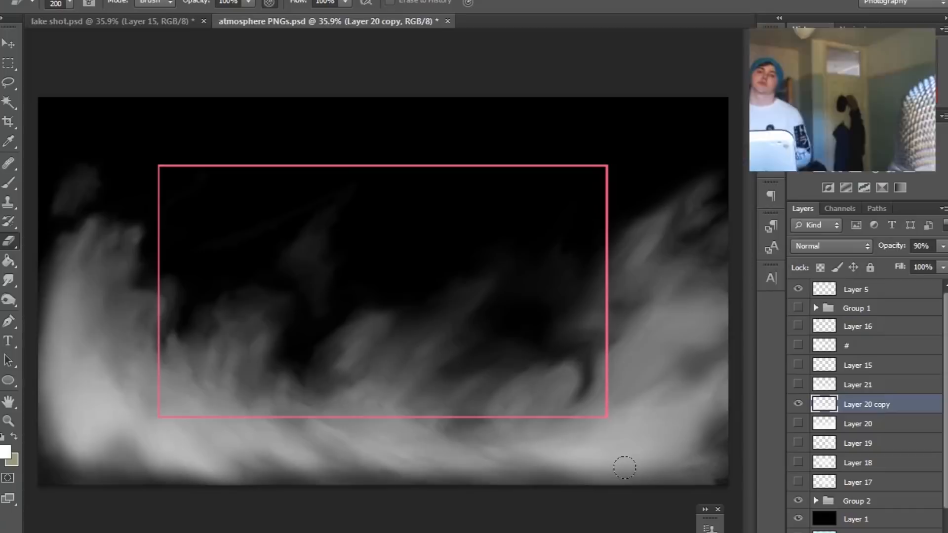
{"action": "left_click", "coordinate": [857, 423]}
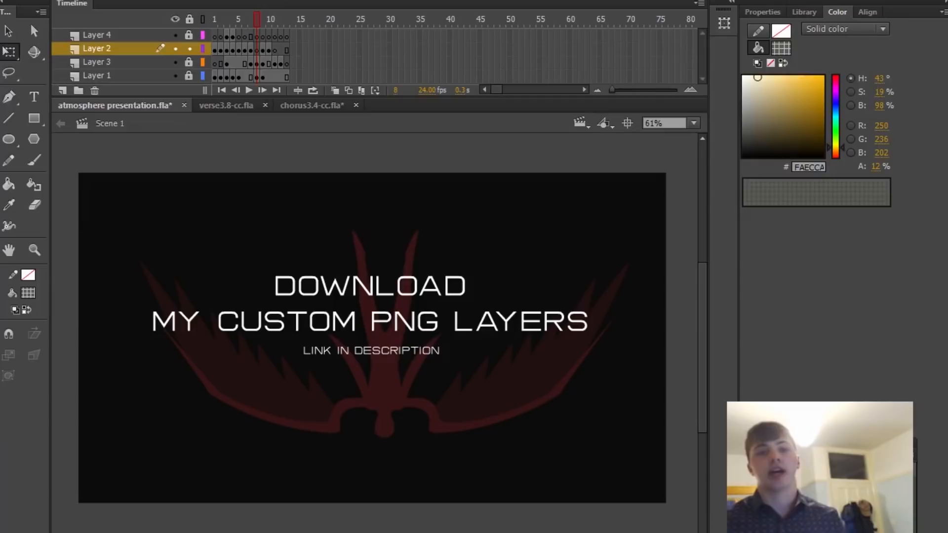
{"action": "left_click", "coordinate": [263, 19]}
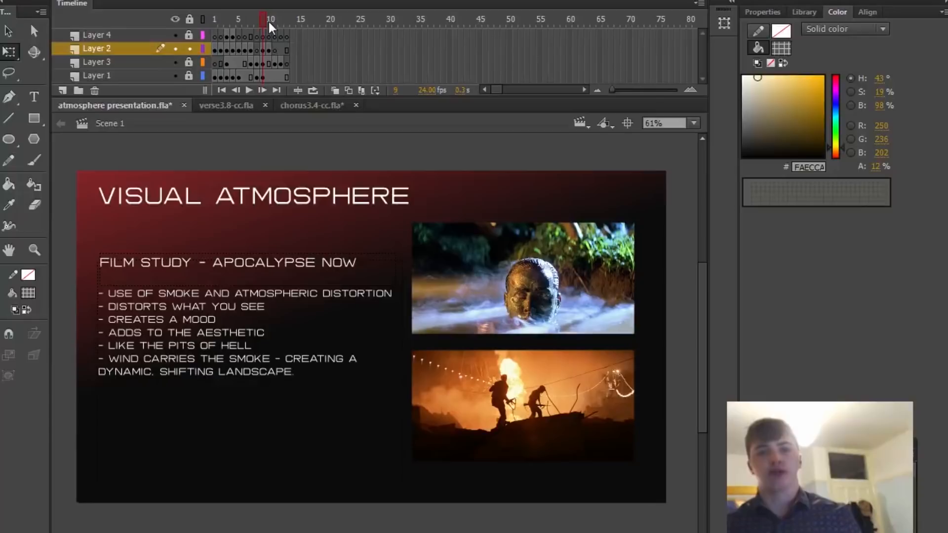